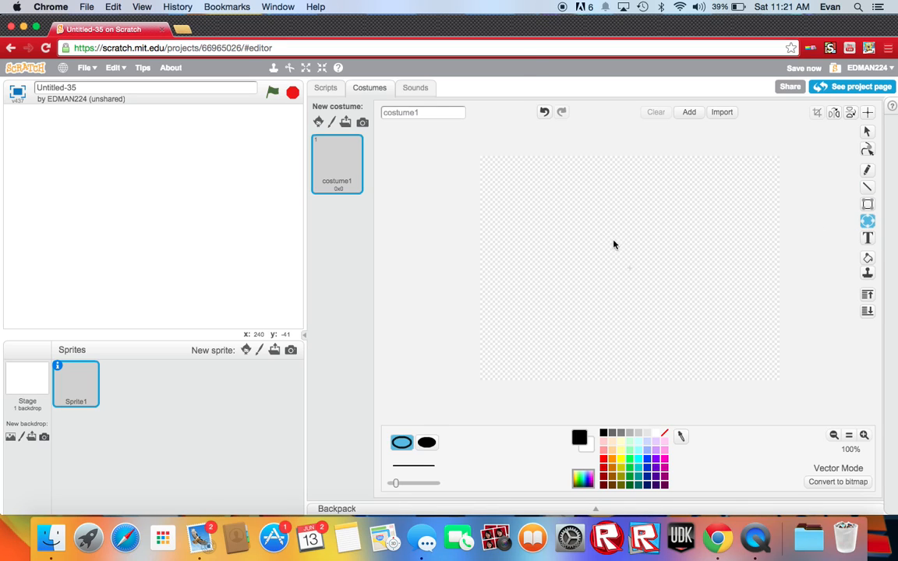
mouse_move(597, 235)
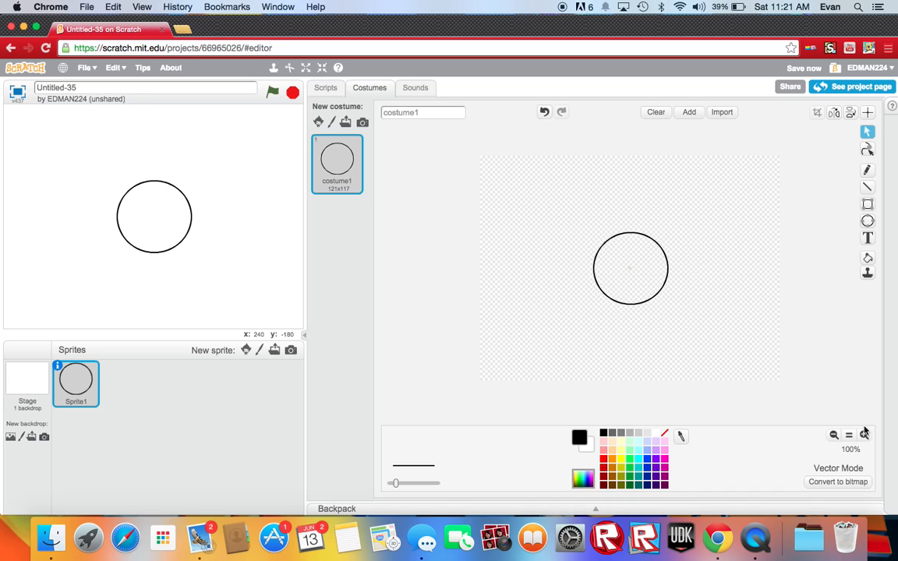
Step: Zoom in on the costume showing the round head with two dot eyes
left_click(864, 434)
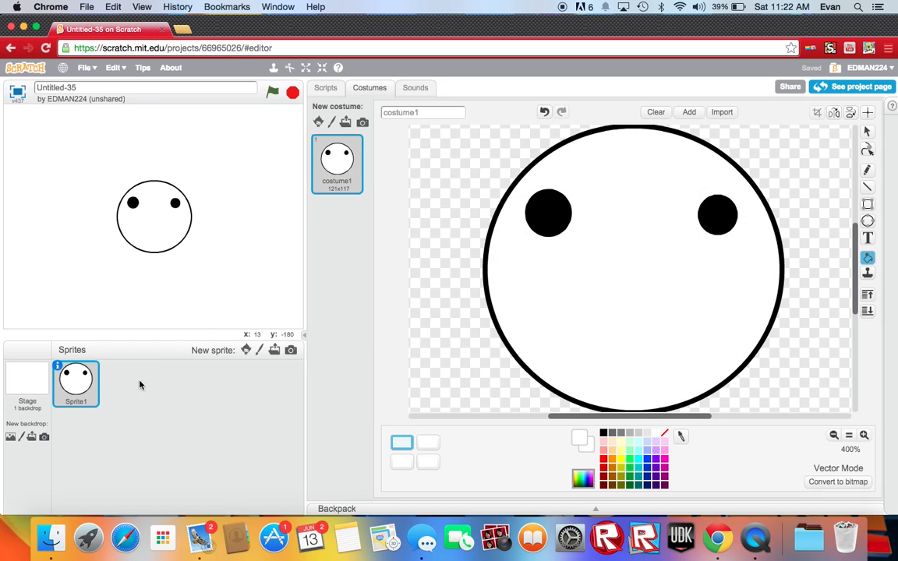
Step: Draw a tall rectangle and reshape it into a narrow body under the head
left_click(829, 437)
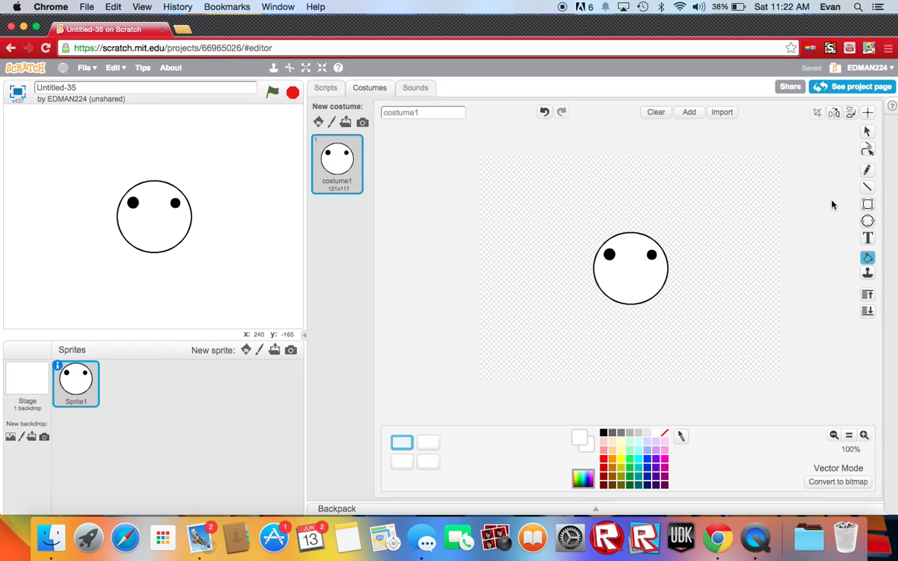
left_click(868, 206)
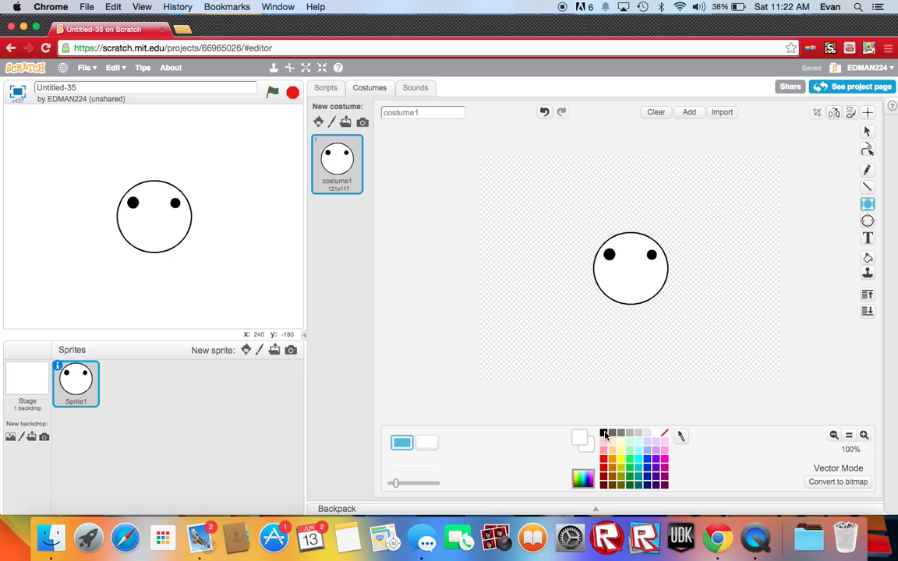
left_click_drag(699, 205, 720, 242)
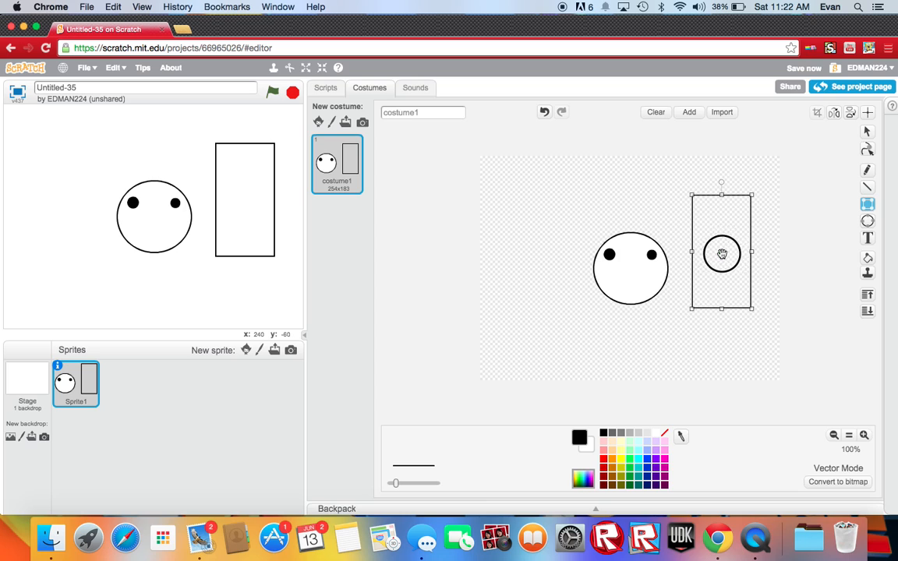
left_click_drag(720, 252, 633, 356)
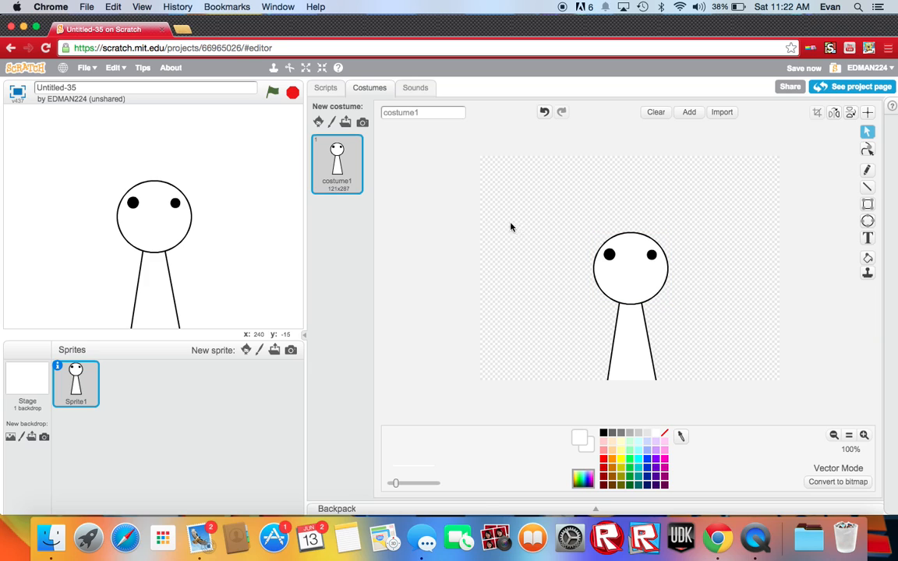
mouse_move(831, 114)
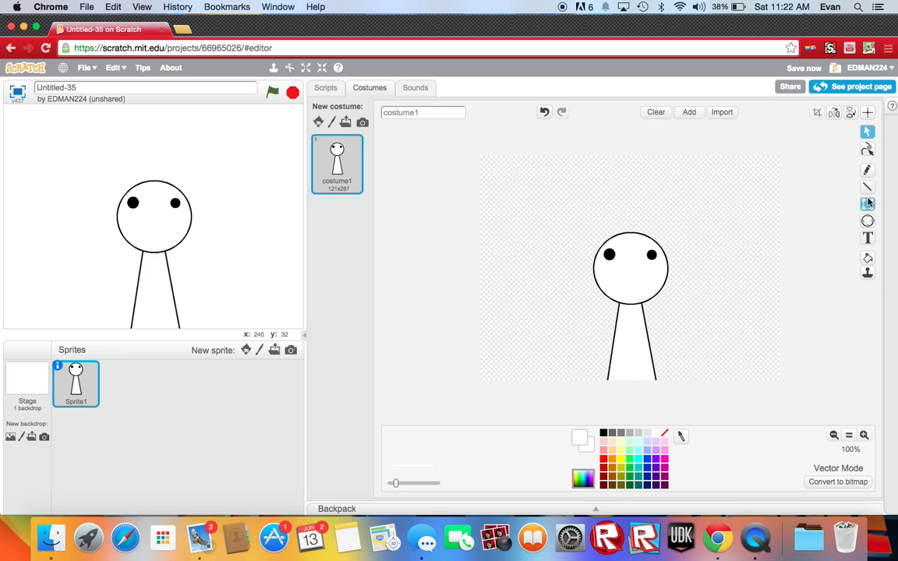
Step: Draw a short flat mouth line under the eyes with the Line tool
left_click(868, 203)
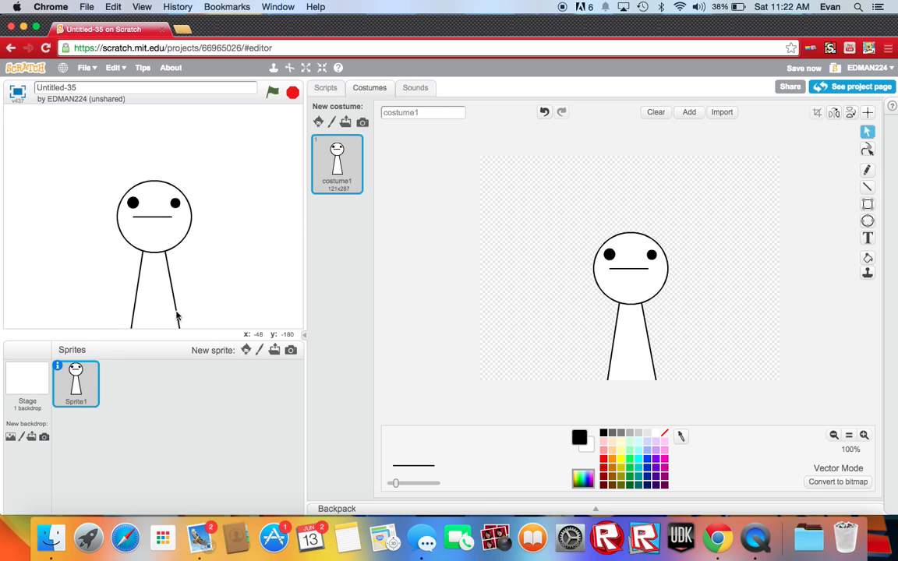
right_click(75, 390)
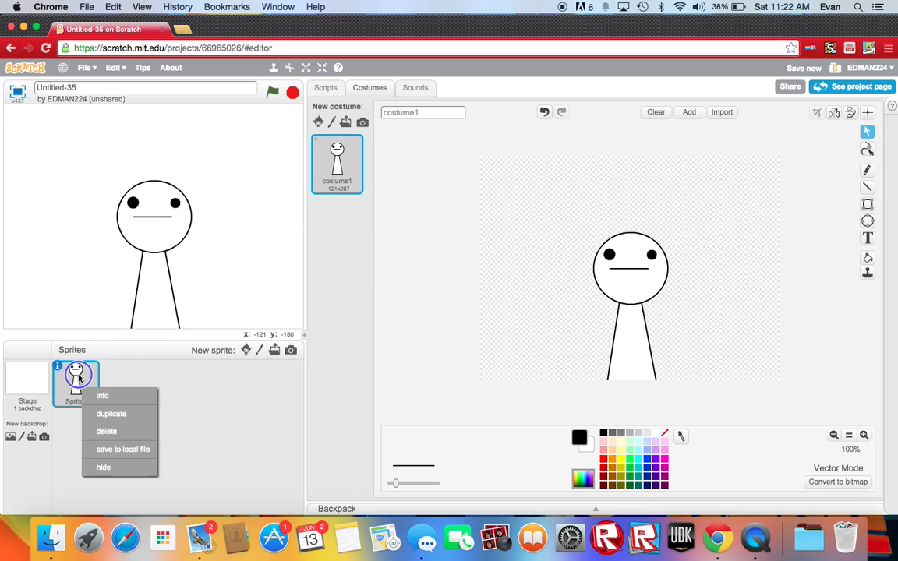
left_click(112, 415)
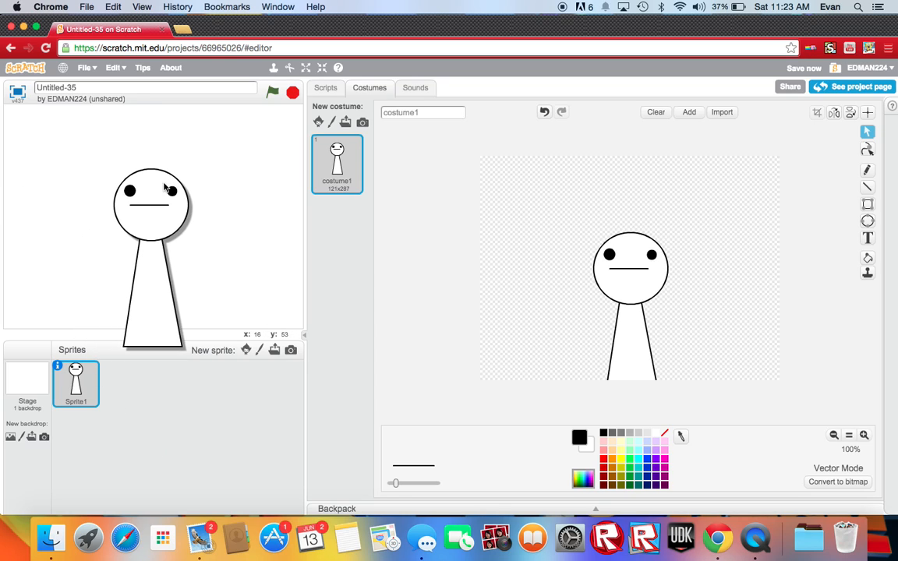
Step: Duplicate the neutral costume into four copies and select costume2 for editing
left_click(864, 435)
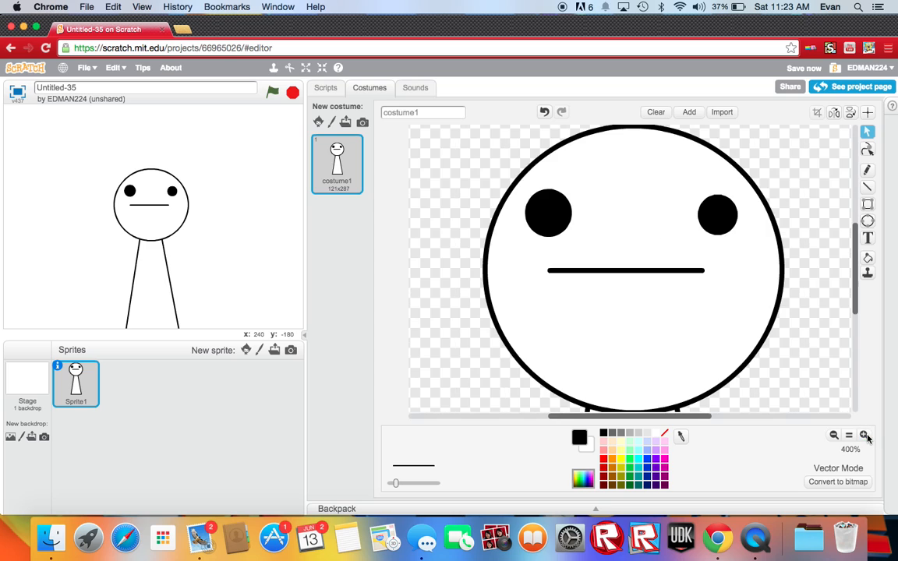
mouse_move(870, 187)
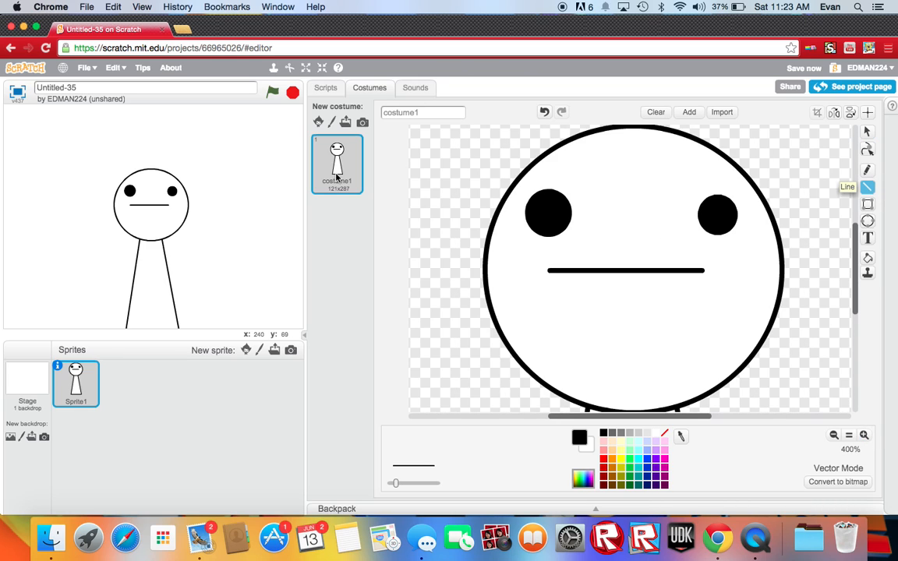
right_click(337, 221)
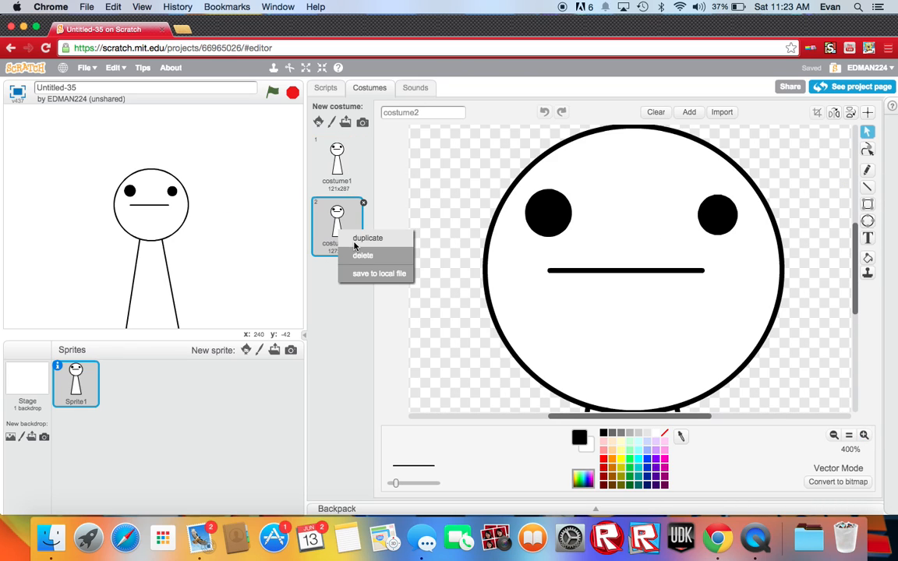
left_click(368, 237)
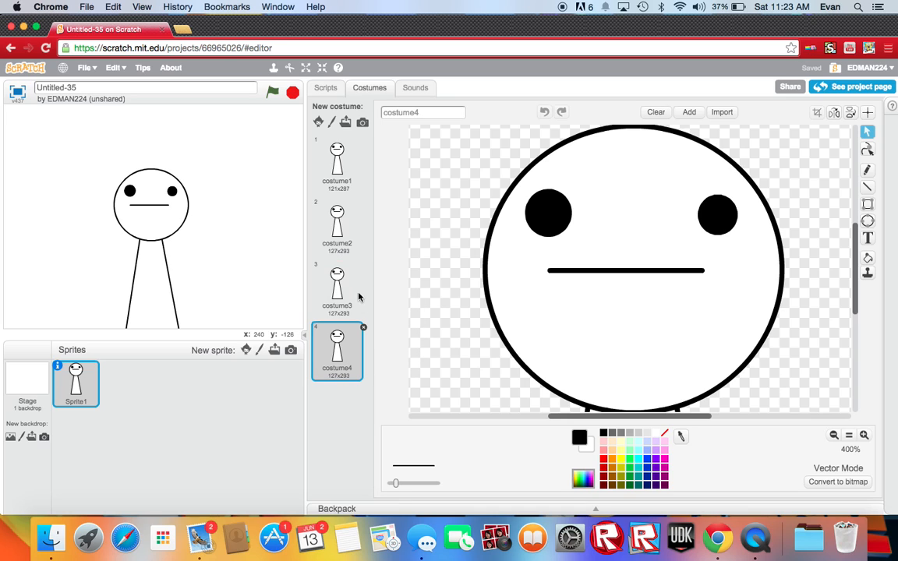
left_click(336, 221)
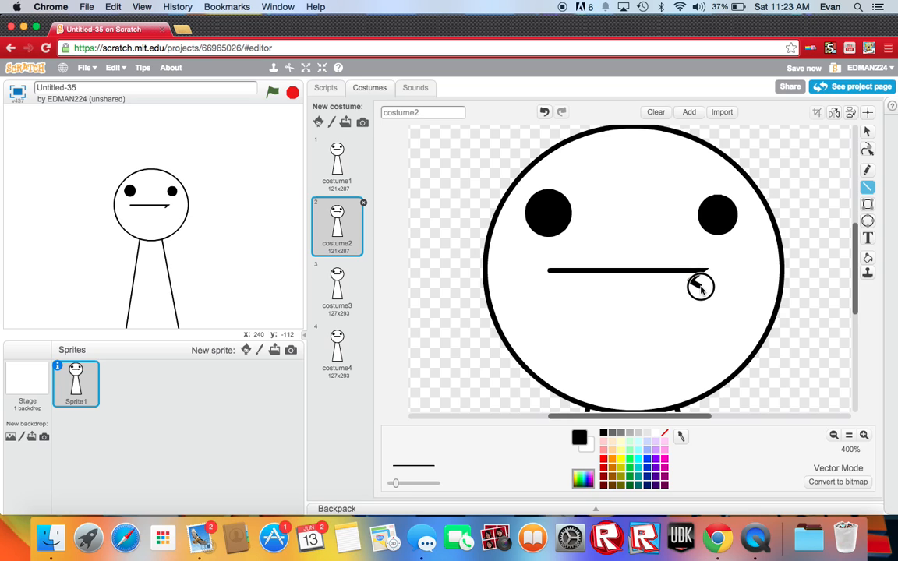
Step: Stretch costume2's mouth line into a wide open outlined mouth
left_click_drag(702, 287, 554, 292)
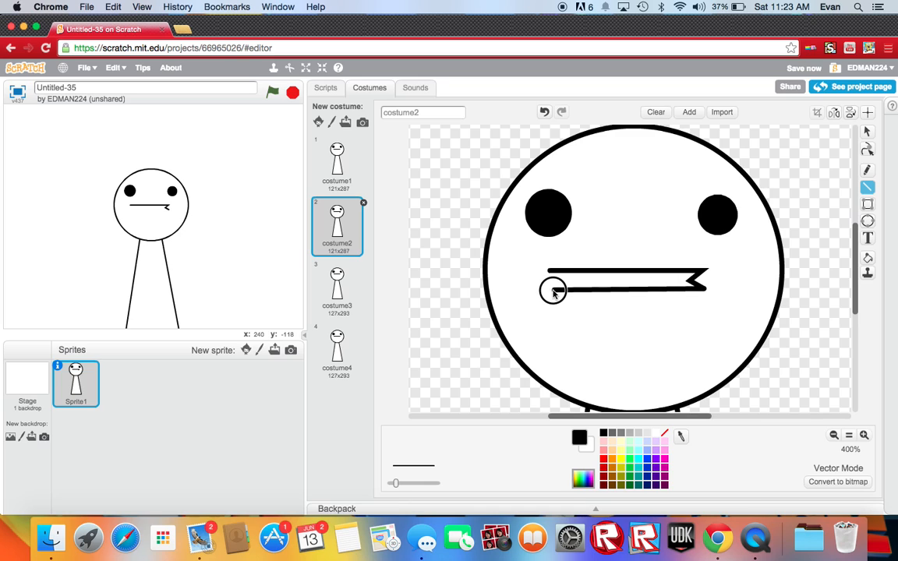
left_click_drag(554, 292, 558, 275)
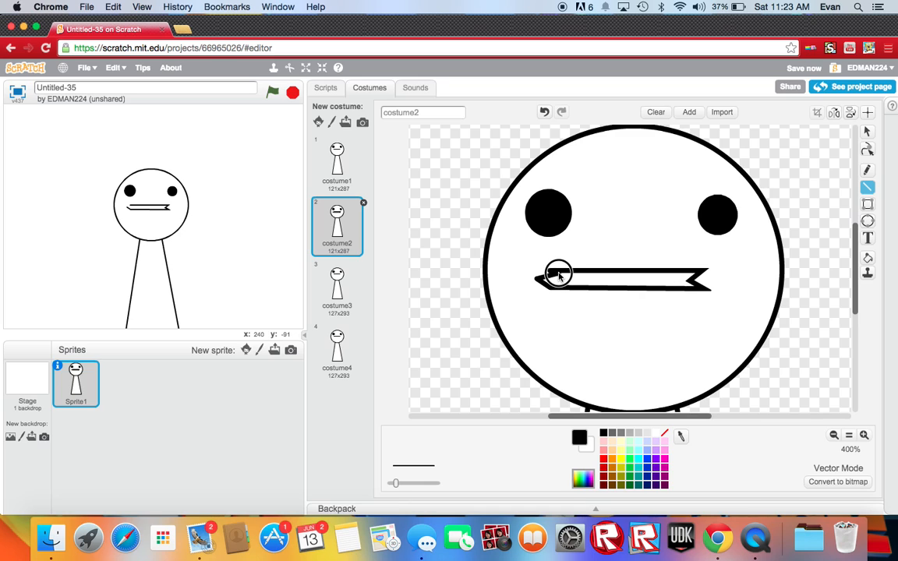
left_click(337, 159)
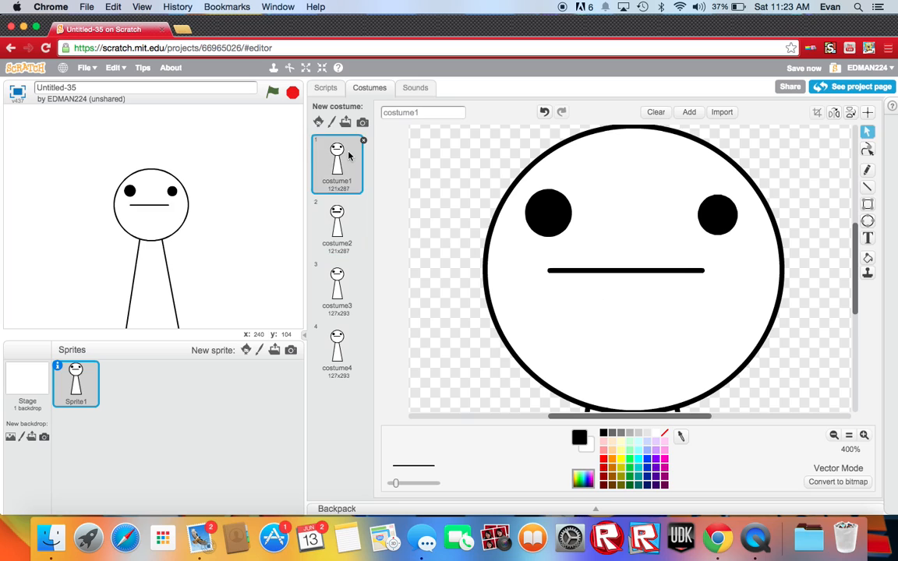
Step: Draw the same open mouth on costume3 with the Line tool
left_click(337, 288)
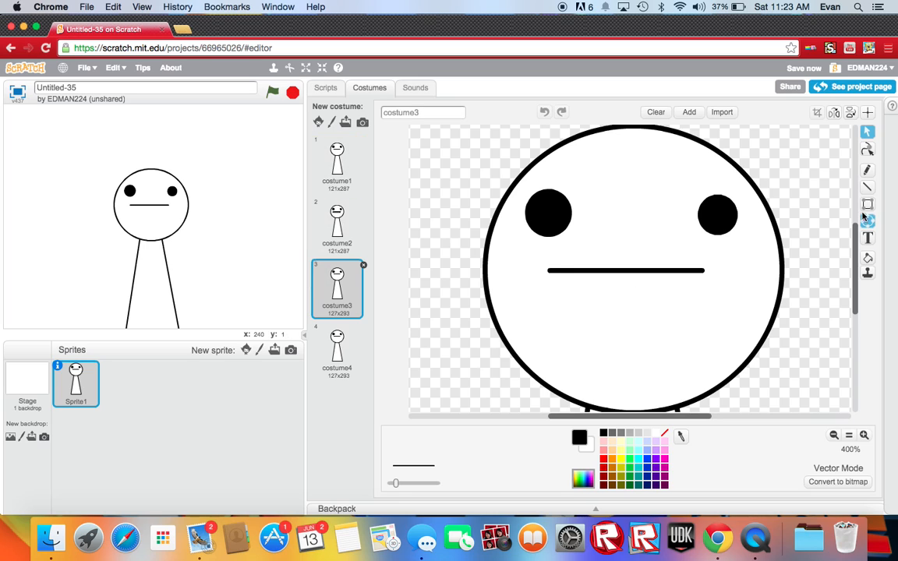
left_click(868, 187)
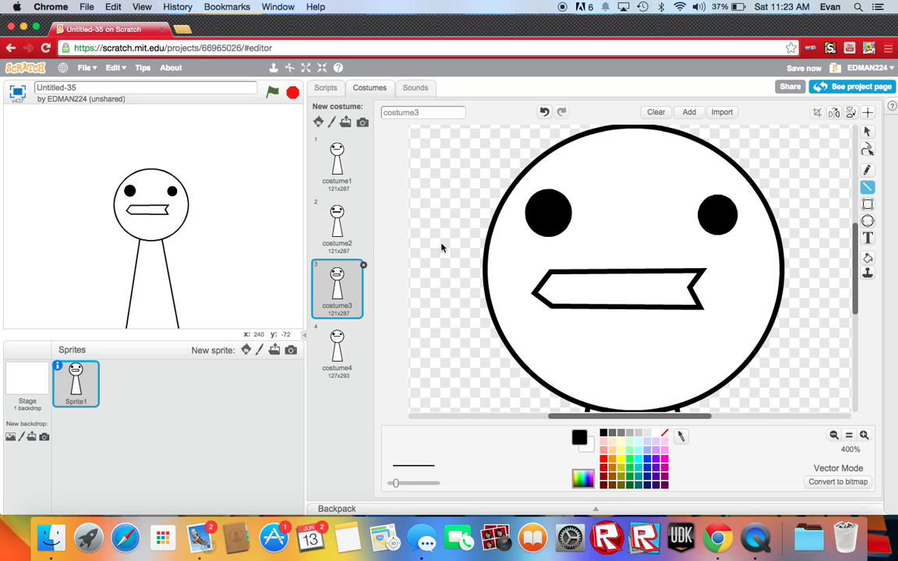
left_click(337, 226)
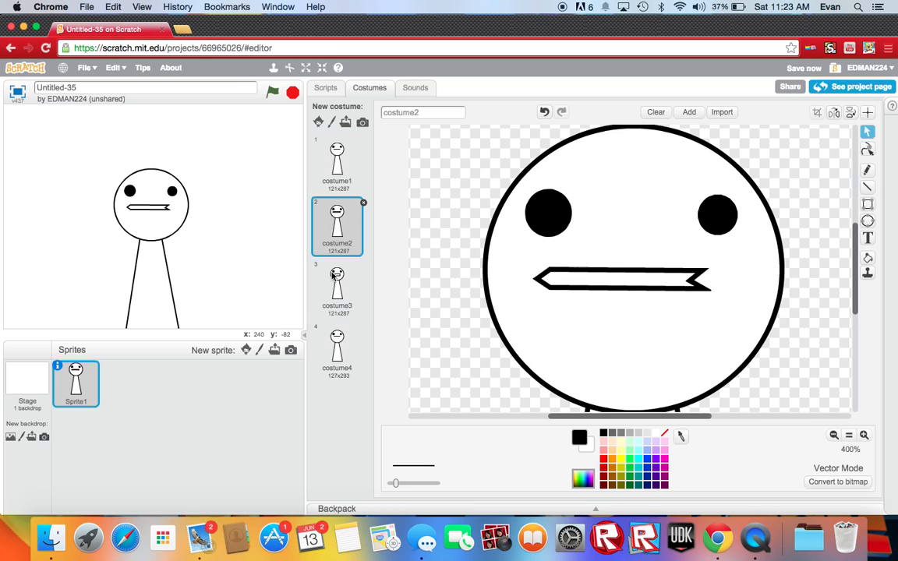
Step: Bend costume4's mouth line down into an open mouth shape
left_click(336, 348)
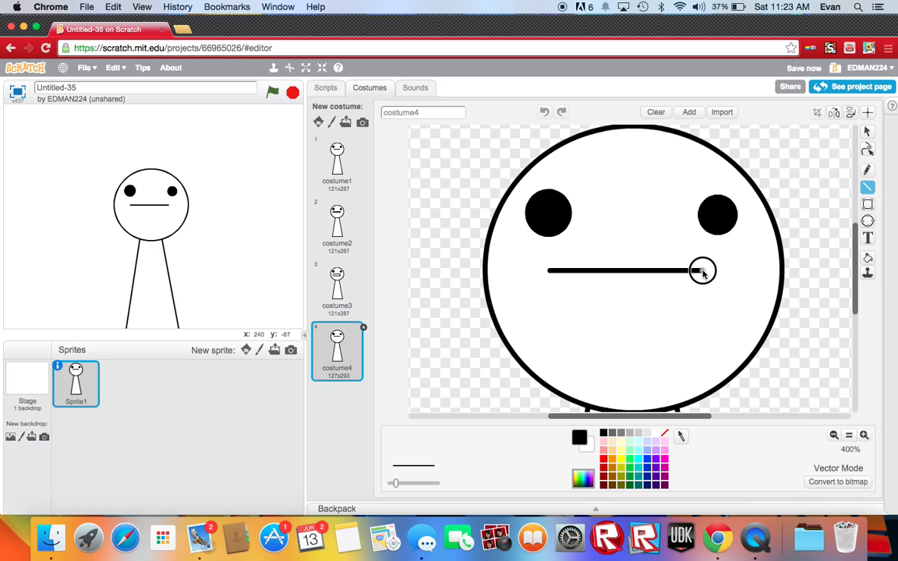
left_click_drag(702, 271, 688, 304)
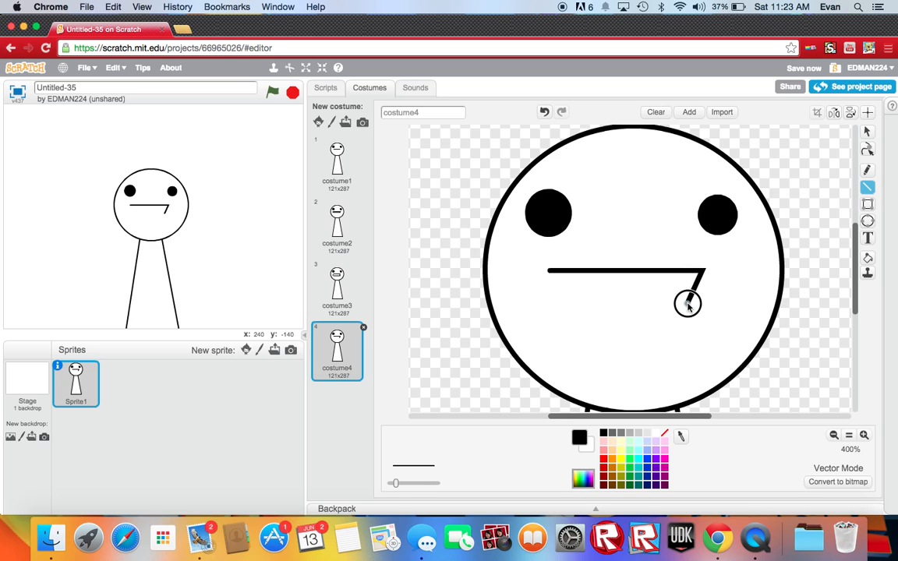
left_click_drag(699, 294, 700, 328)
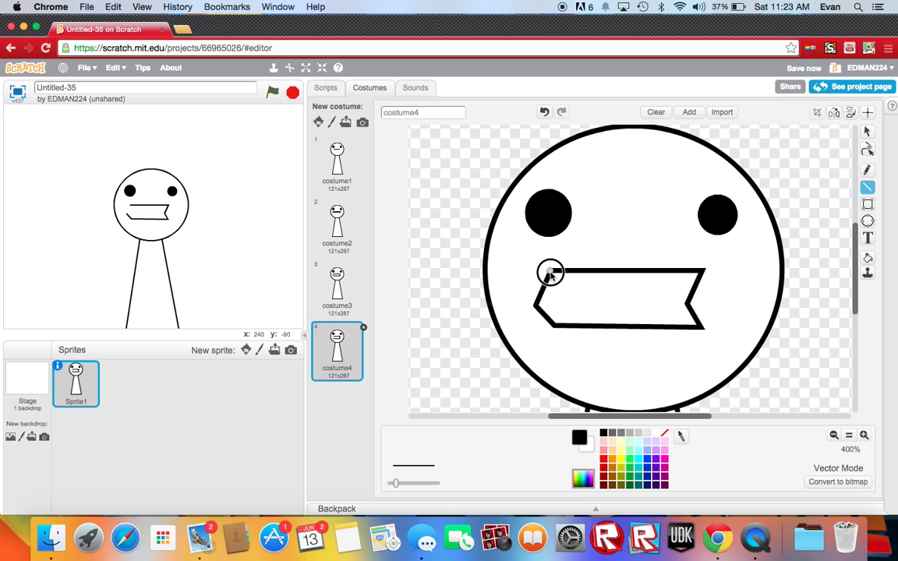
Step: Compare the result against the first and third costumes
left_click(337, 289)
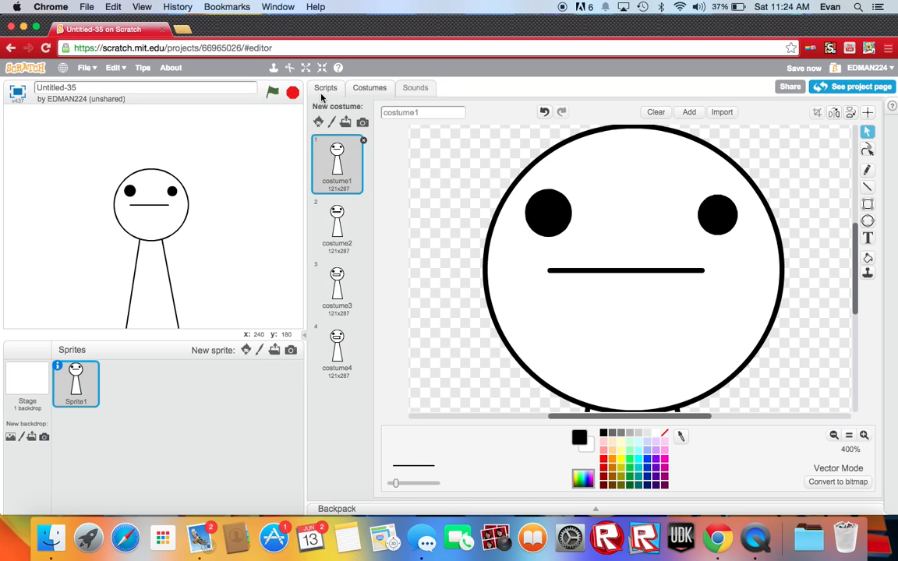
left_click(337, 289)
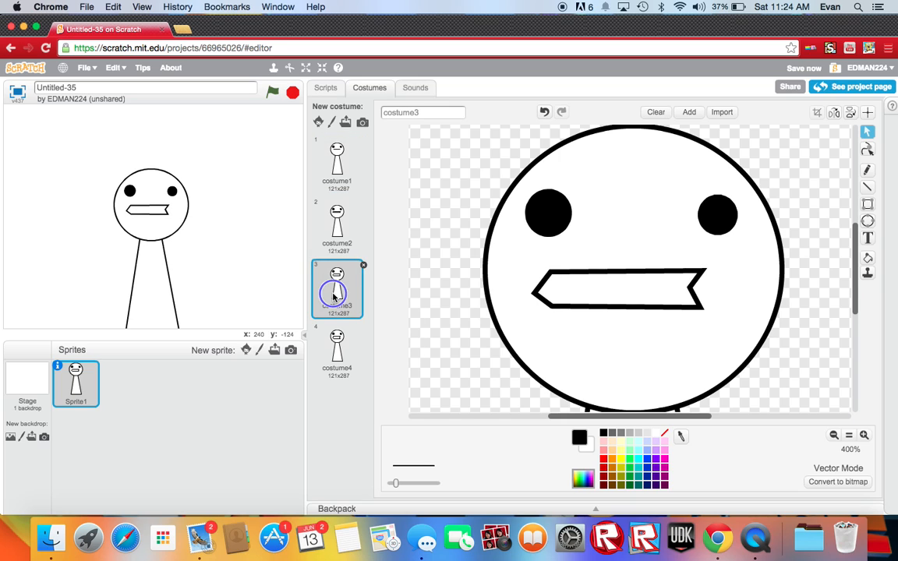
right_click(337, 222)
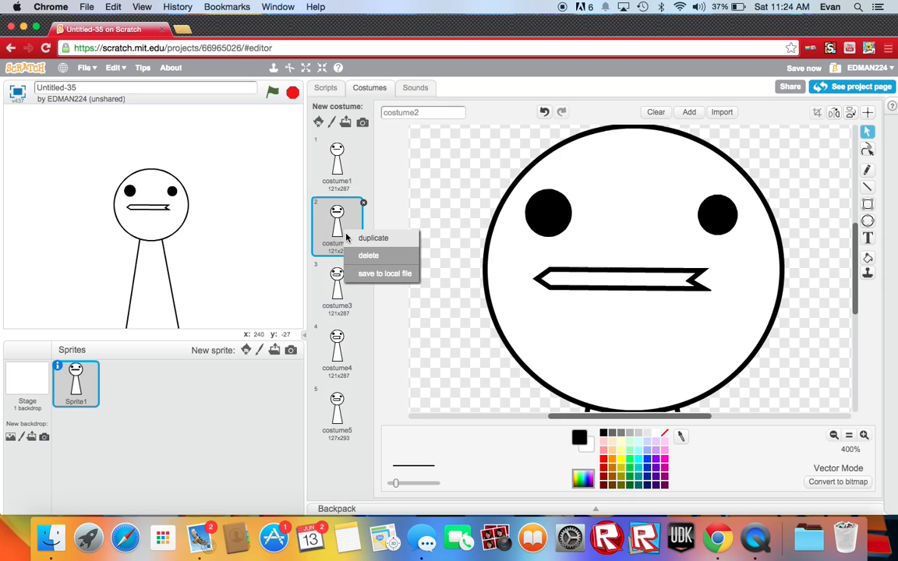
Step: Build a 'when green flag clicked, forever next costume' script and run it to animate the mouth
left_click(324, 88)
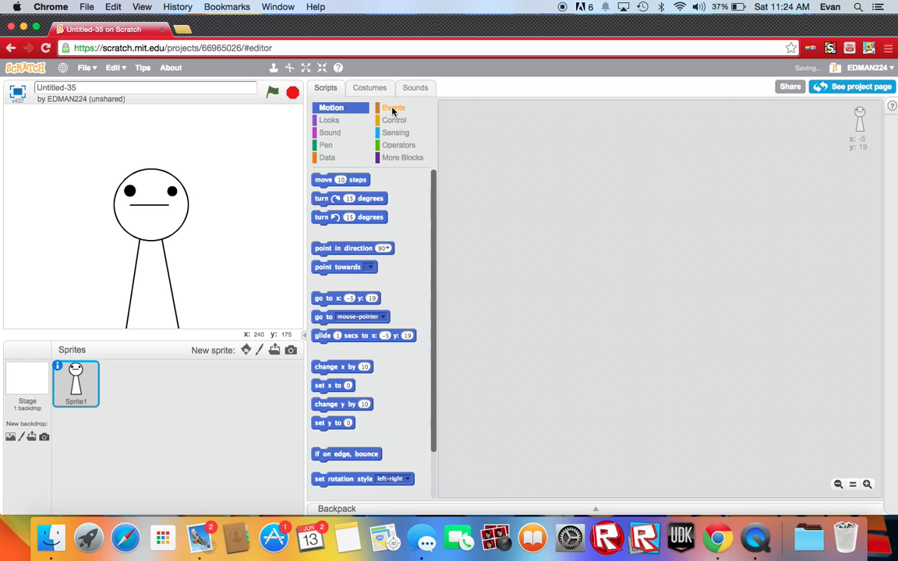
left_click(396, 108)
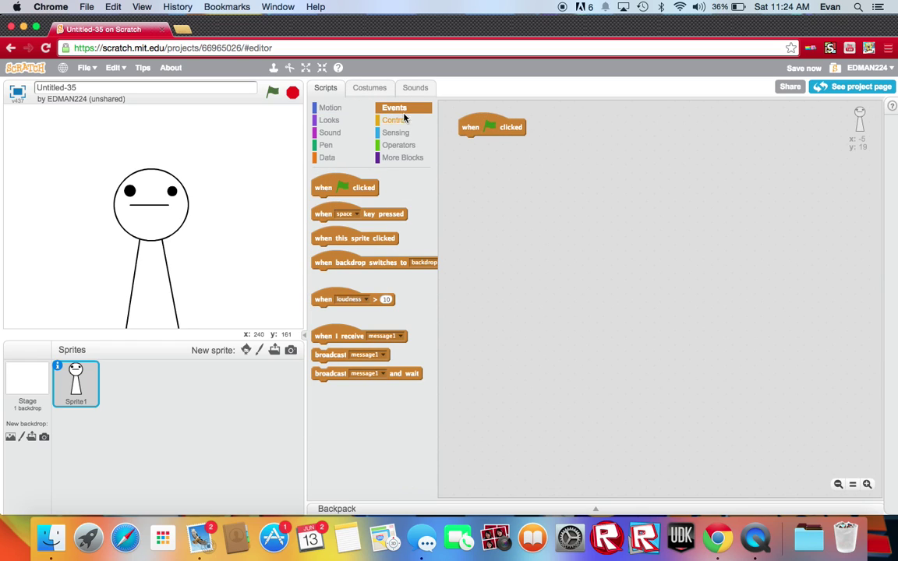
left_click(395, 118)
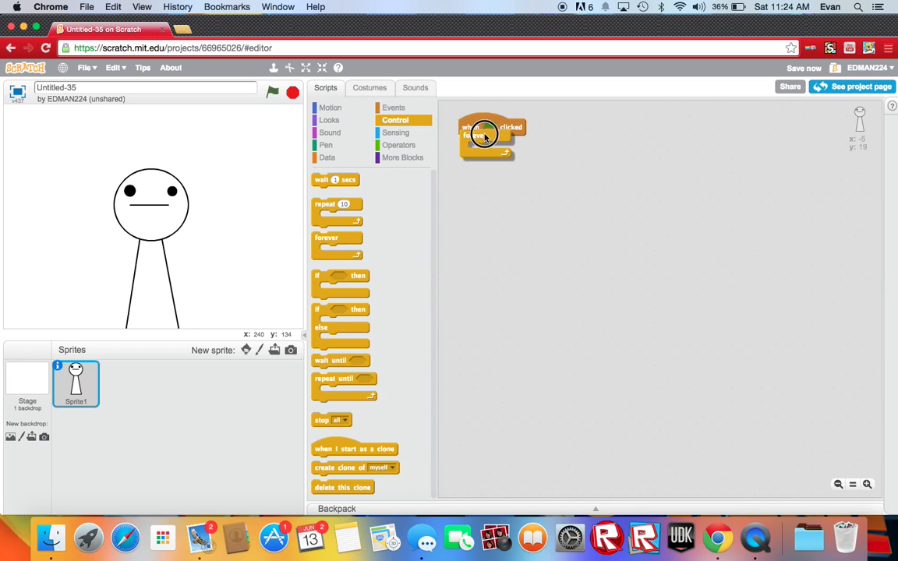
left_click(331, 119)
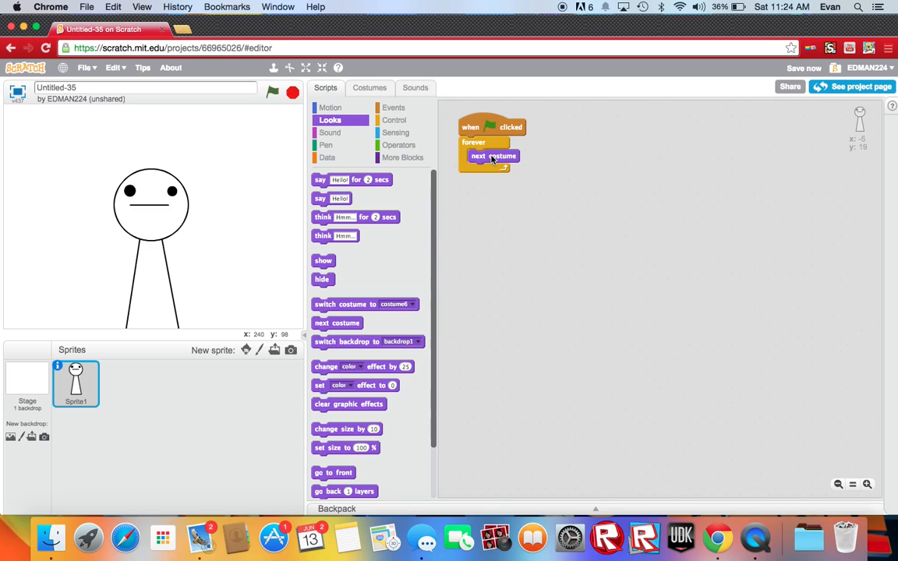
left_click(271, 94)
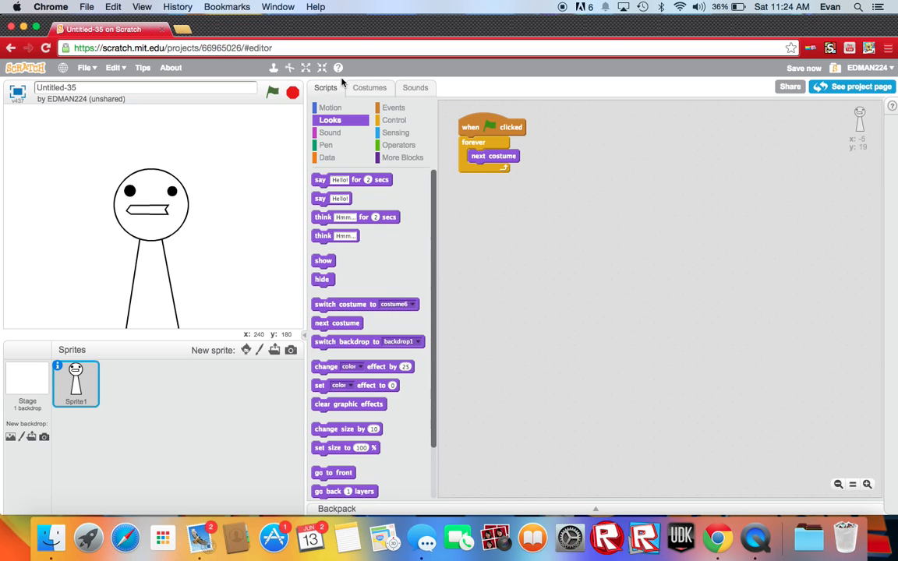
left_click(370, 87)
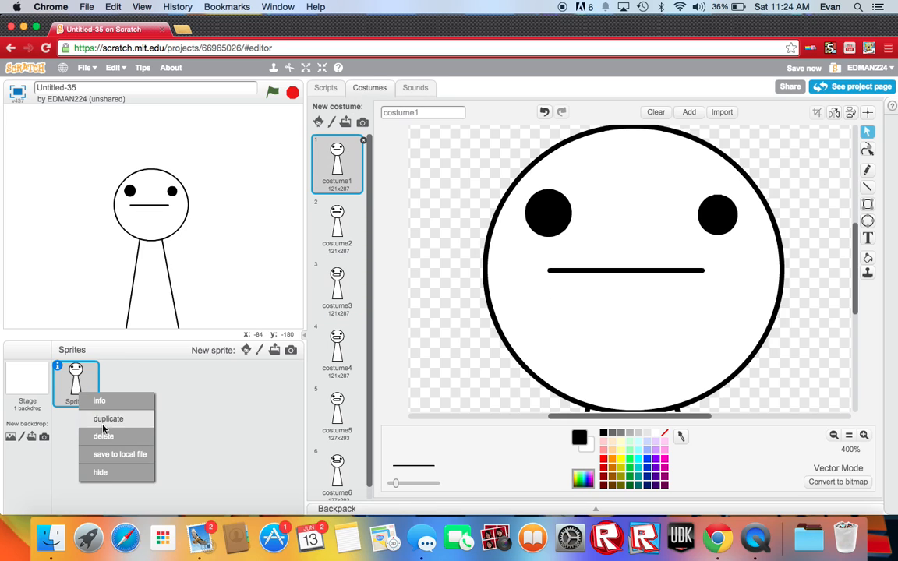
Step: Duplicate Sprite1 and trim the copy down to only its flat-mouth costume1
left_click(109, 418)
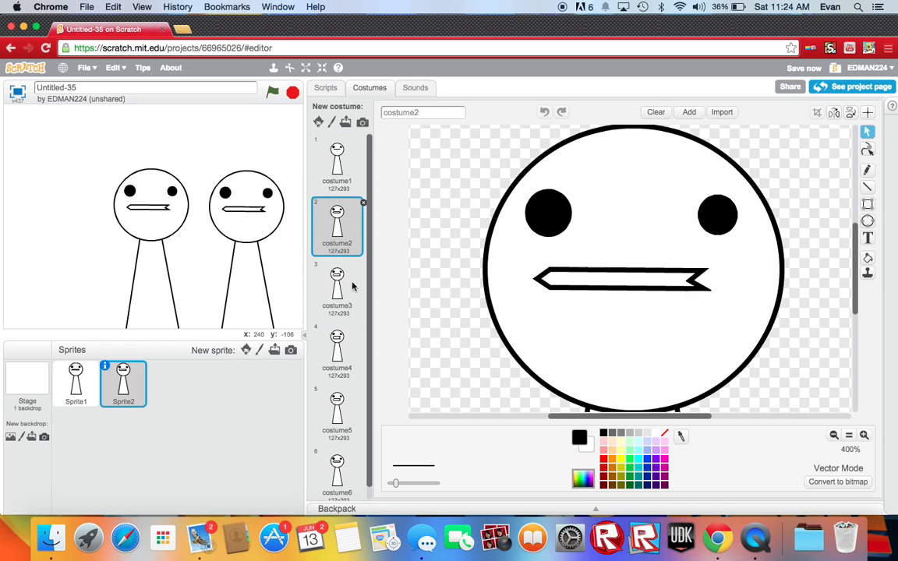
left_click(337, 462)
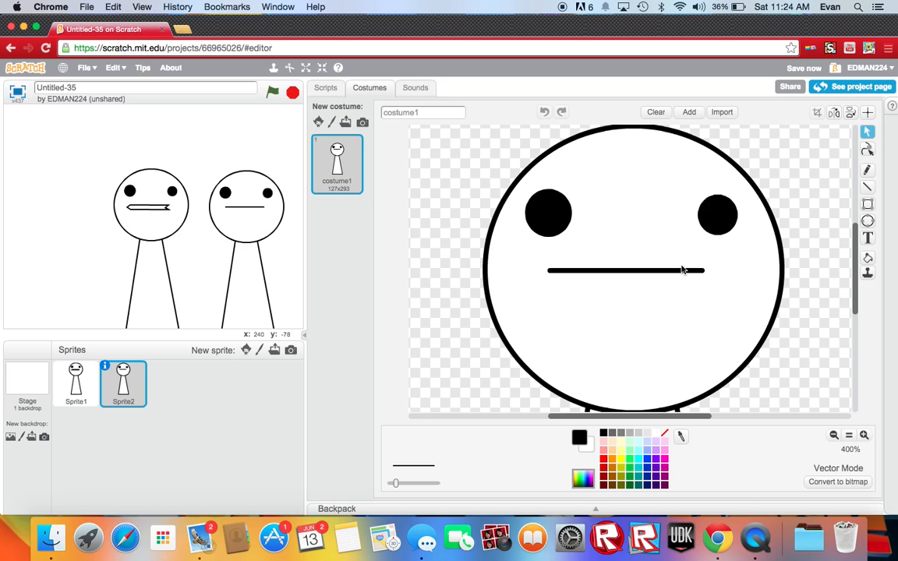
Step: Draw a large open shouting mouth outline over the flat line on Sprite2
left_click(869, 187)
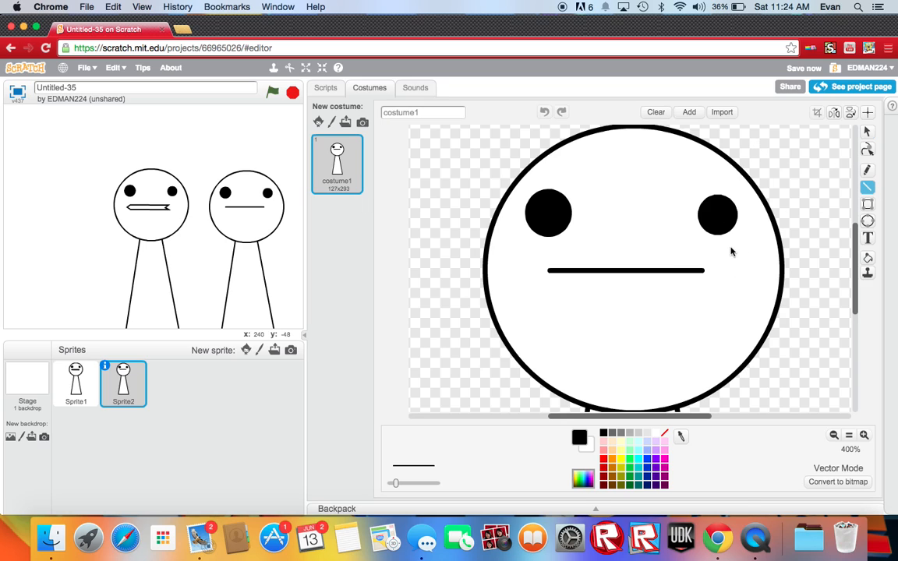
left_click_drag(705, 272, 717, 279)
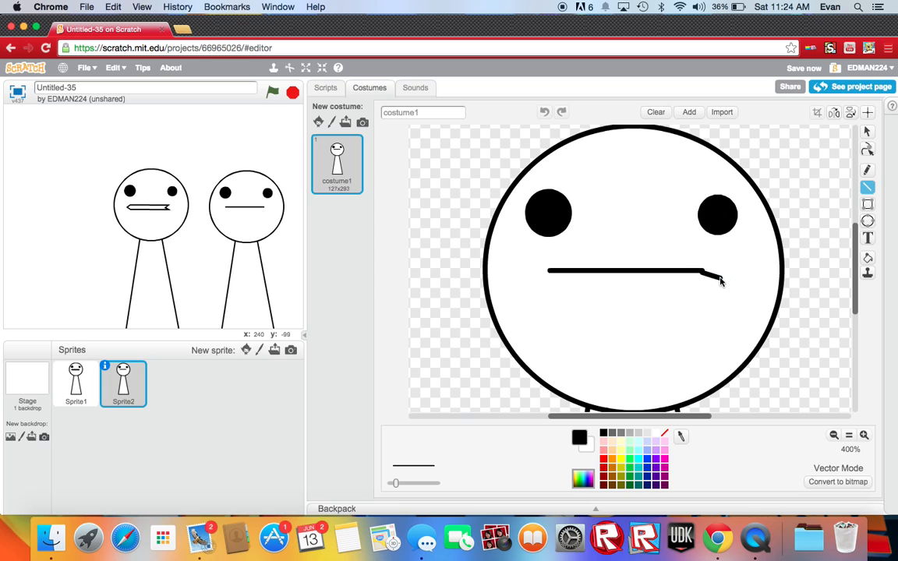
left_click_drag(717, 273, 733, 359)
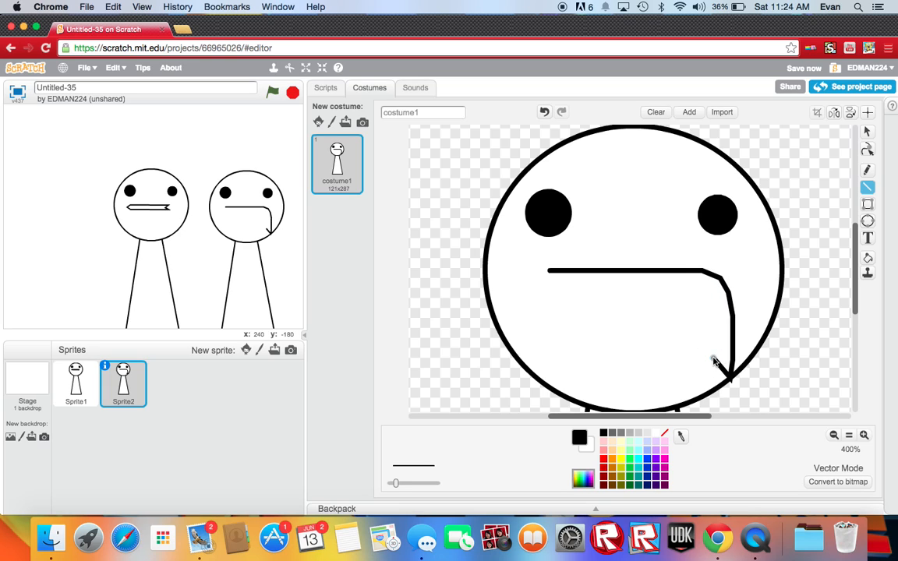
left_click_drag(718, 359, 608, 351)
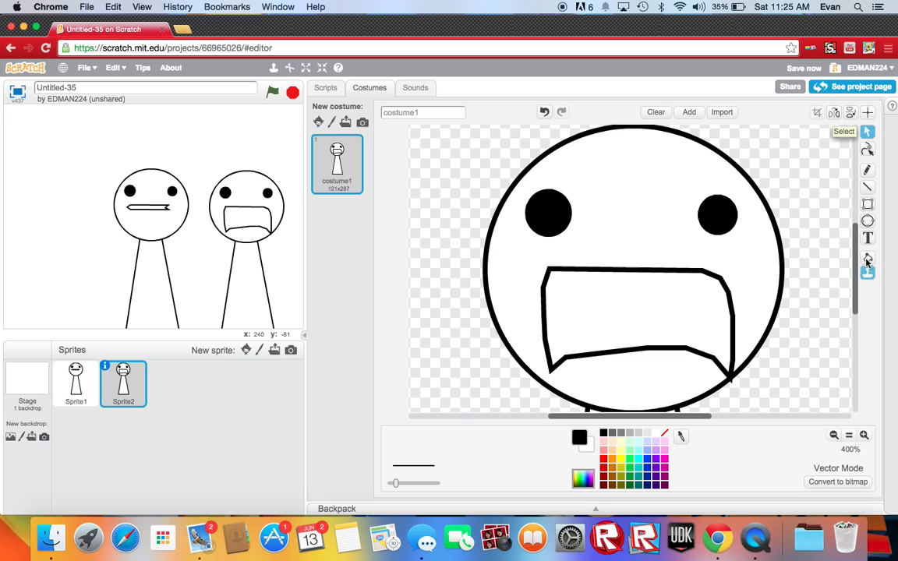
left_click(867, 259)
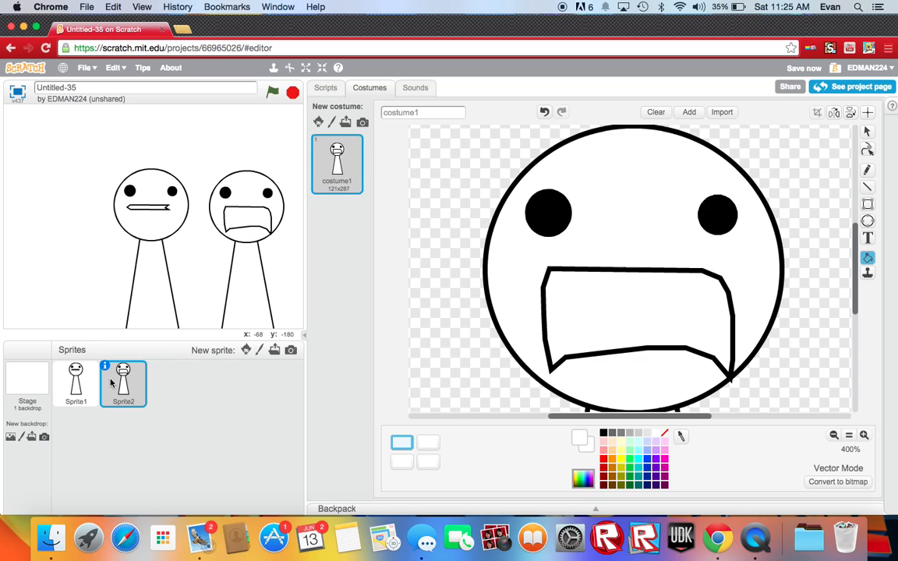
Step: Duplicate Sprite2 into Sprite3 and flip its mouth up-down into a grin
right_click(121, 382)
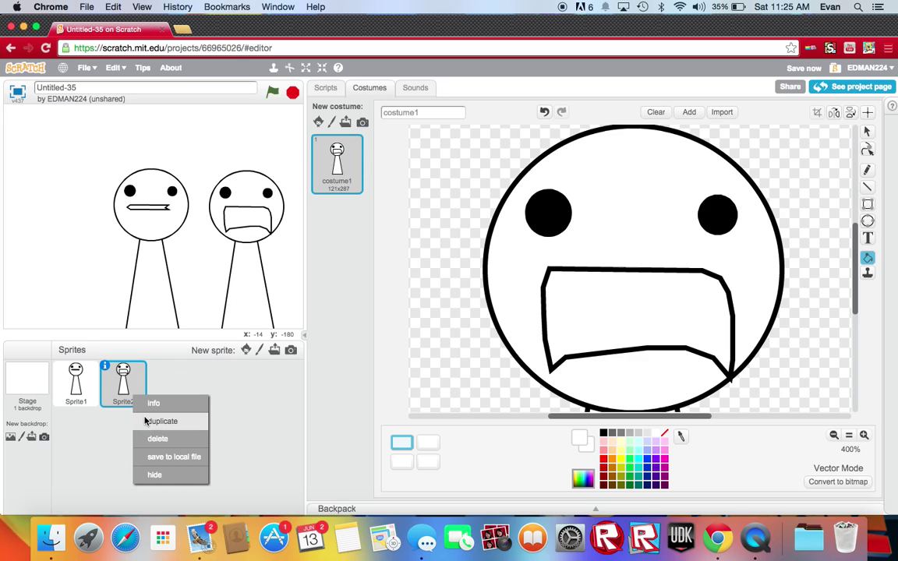
left_click(160, 421)
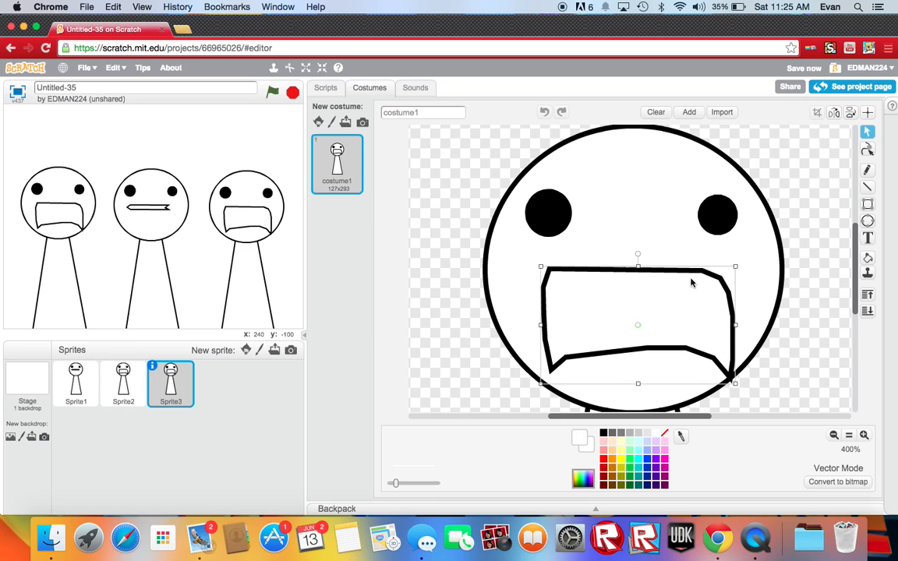
mouse_move(847, 112)
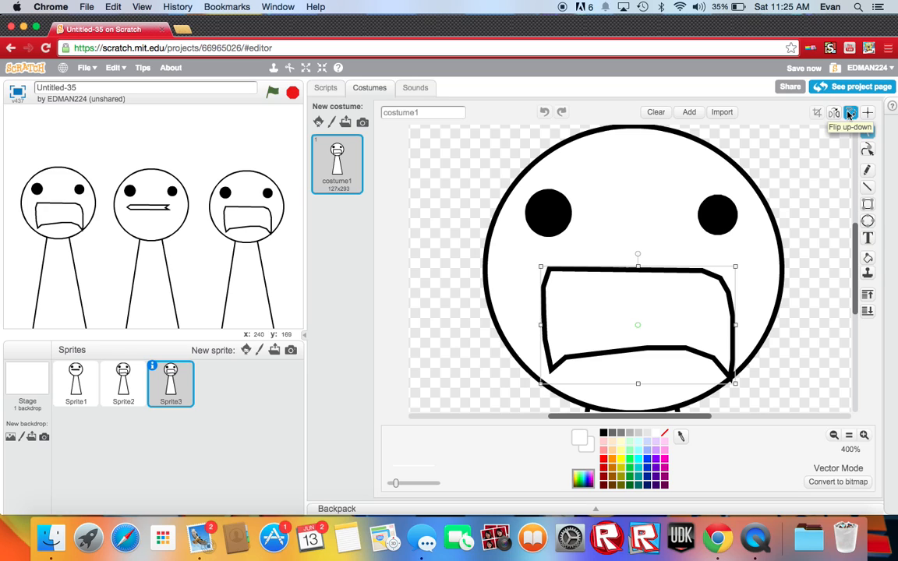
left_click(851, 112)
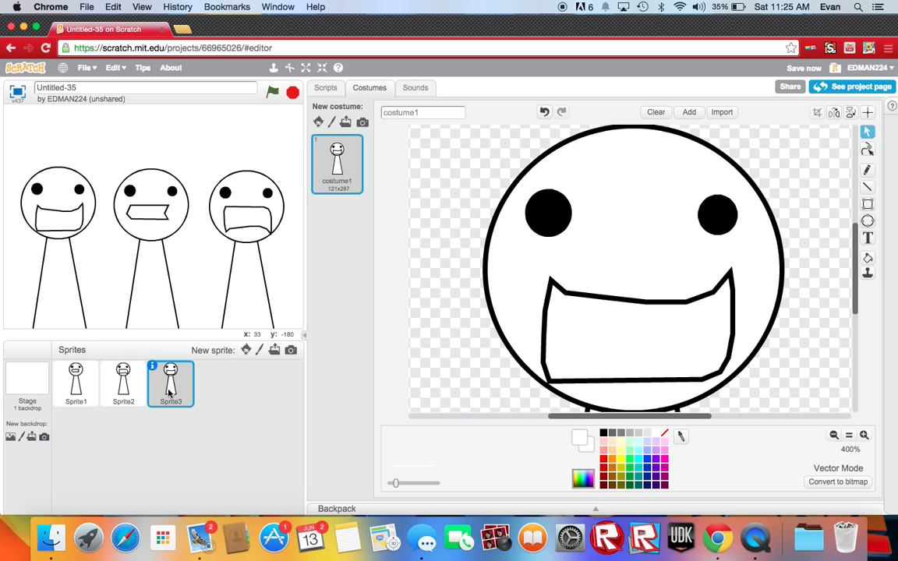
right_click(171, 382)
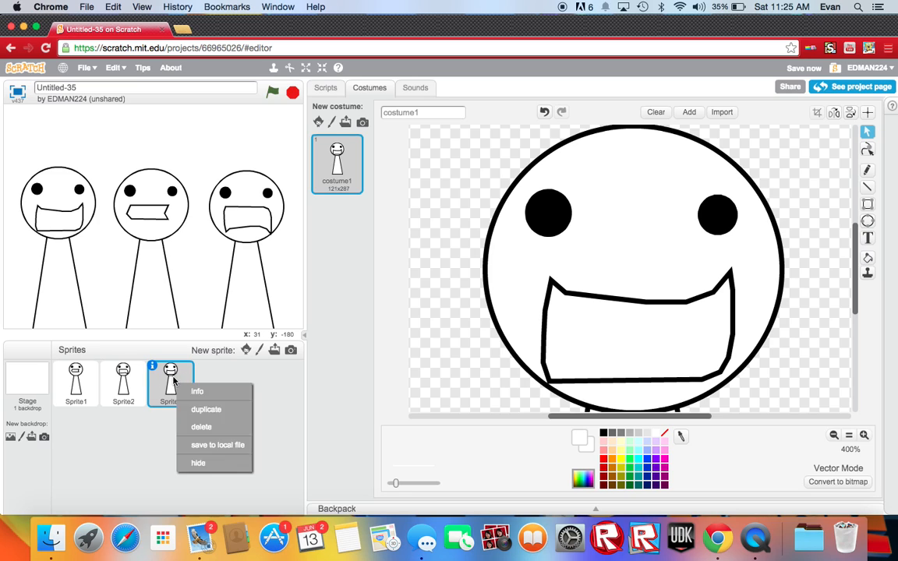
Step: Duplicate the grinning Sprite3 into a fourth figure and redraw Sprite3's eyes as flat dashes
left_click(206, 409)
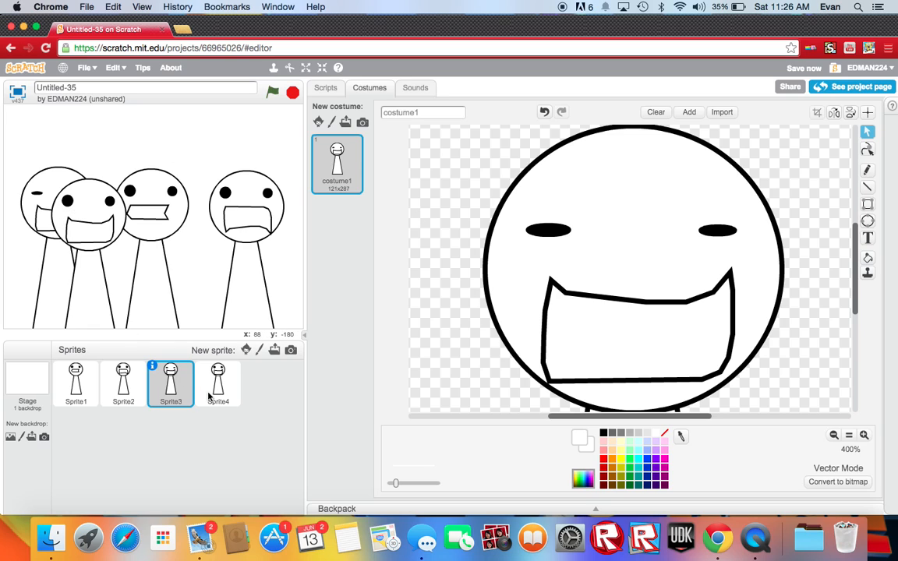
left_click(218, 383)
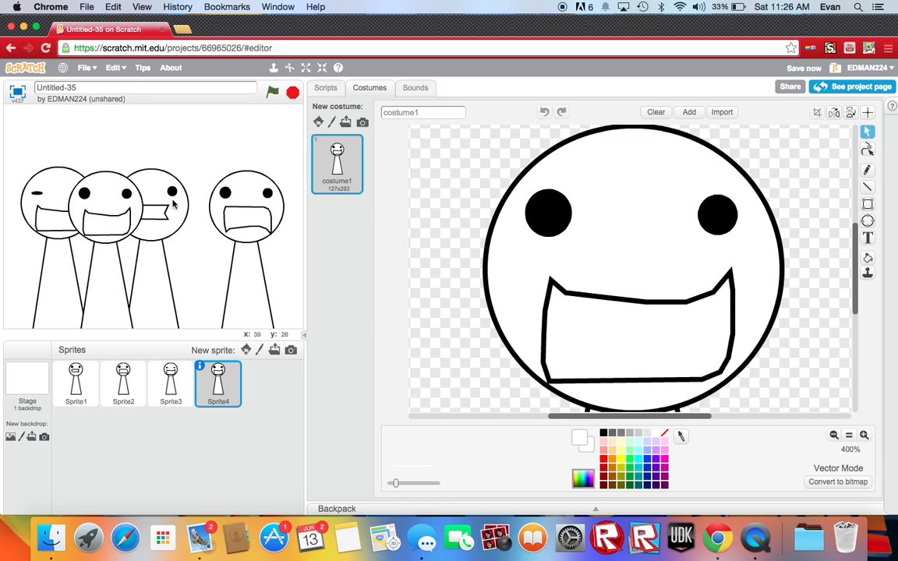
left_click(74, 384)
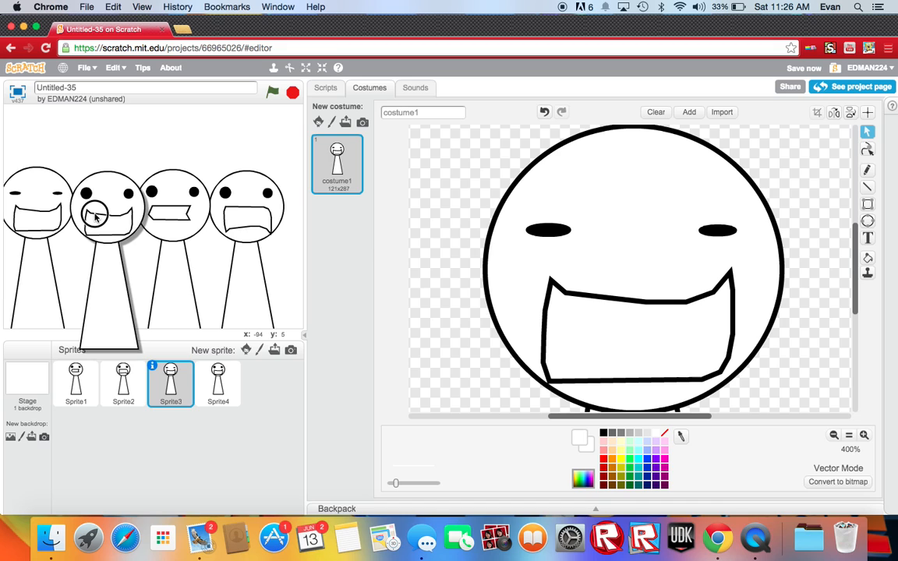
Step: Duplicate the shouting Sprite2 into a fifth figure and line it up with the others on stage
right_click(123, 382)
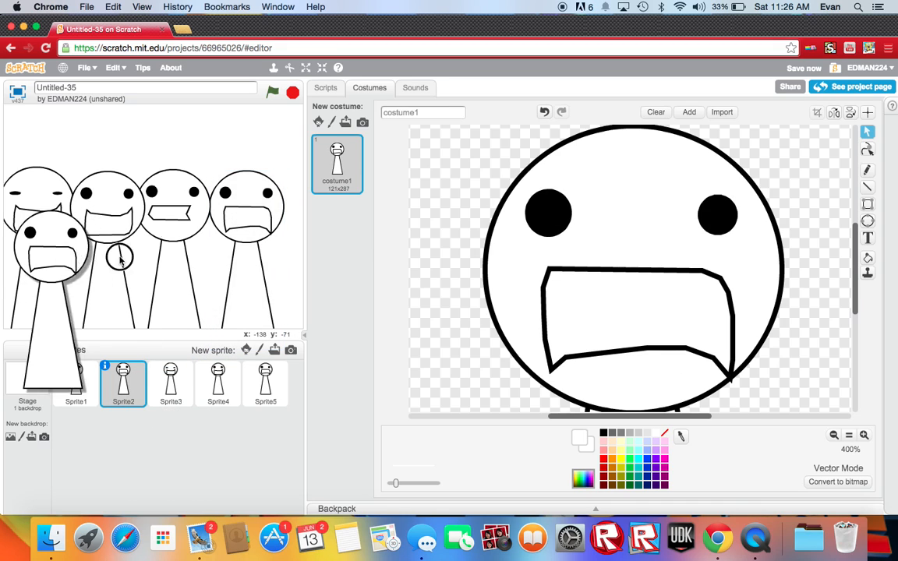
left_click(265, 384)
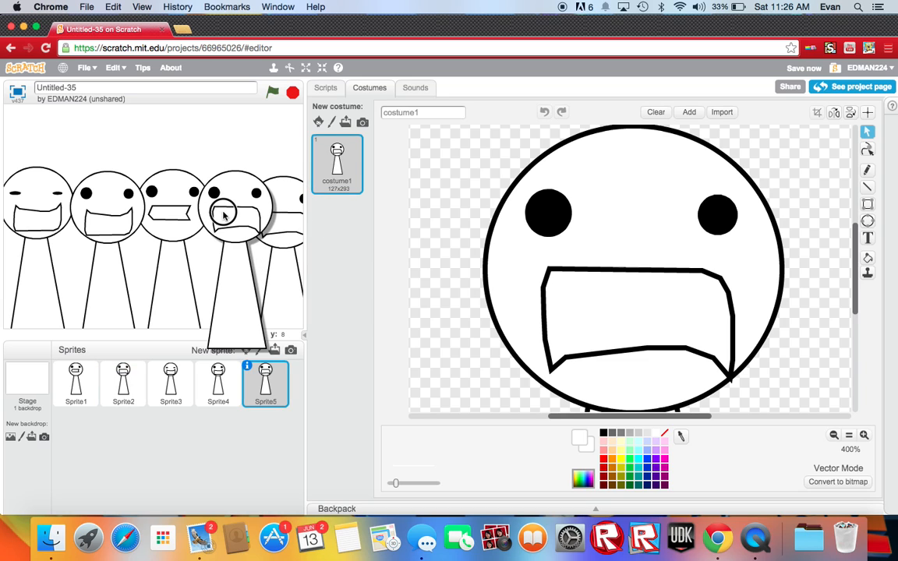
left_click(122, 384)
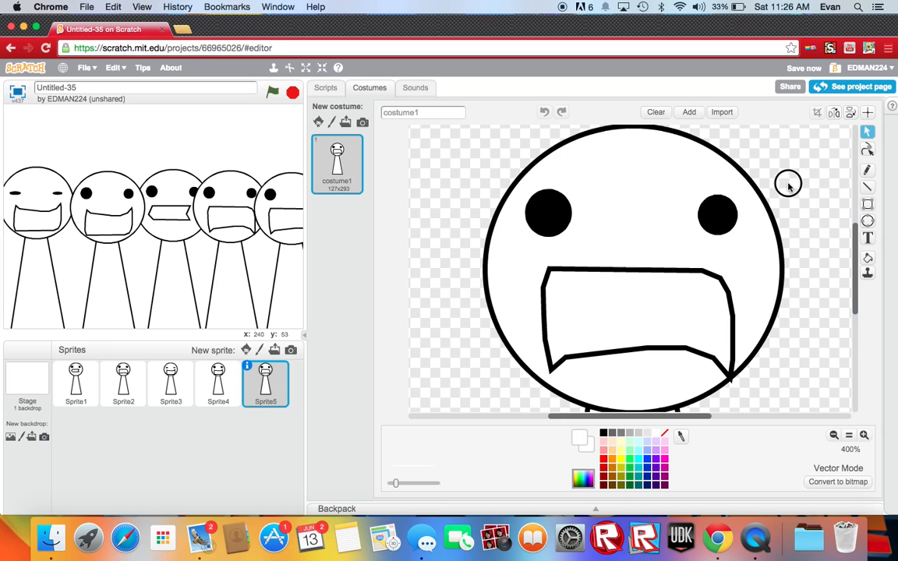
mouse_move(828, 203)
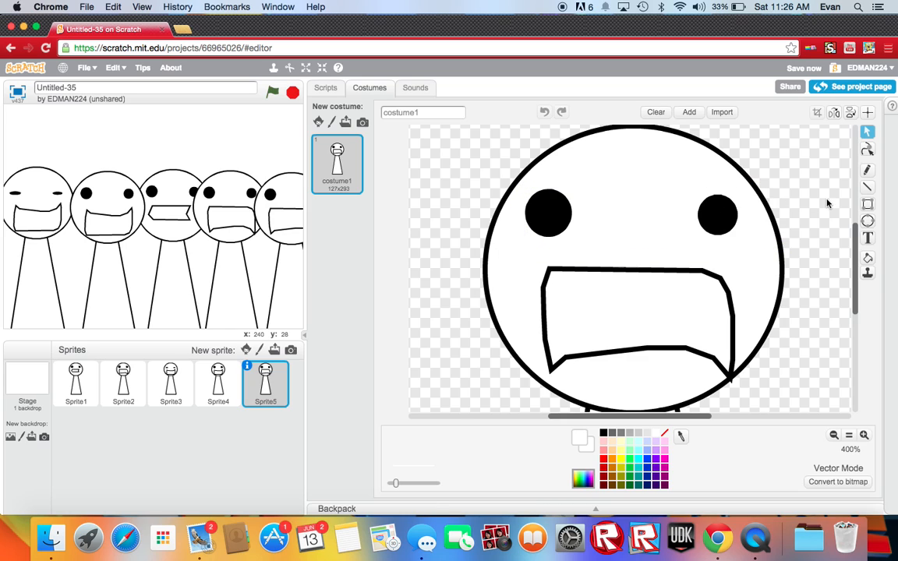
mouse_move(698, 197)
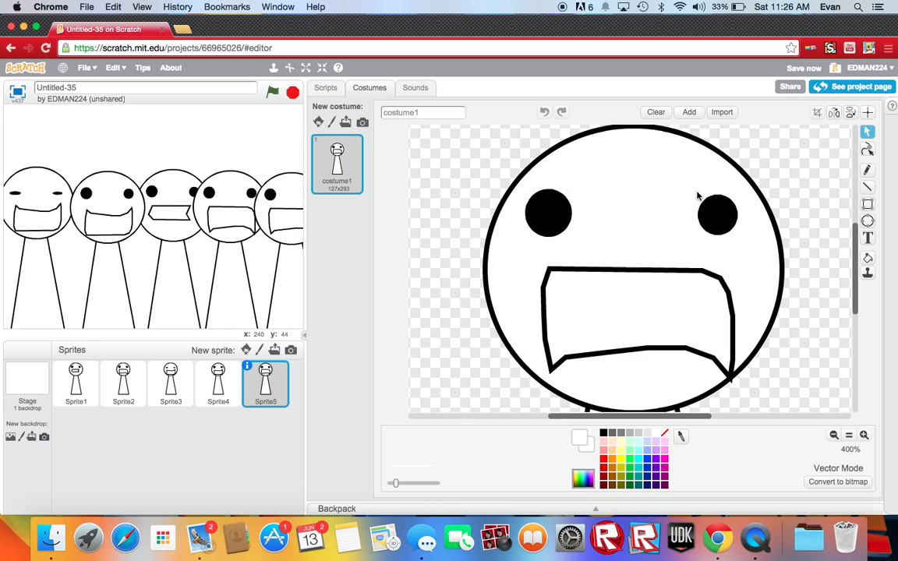